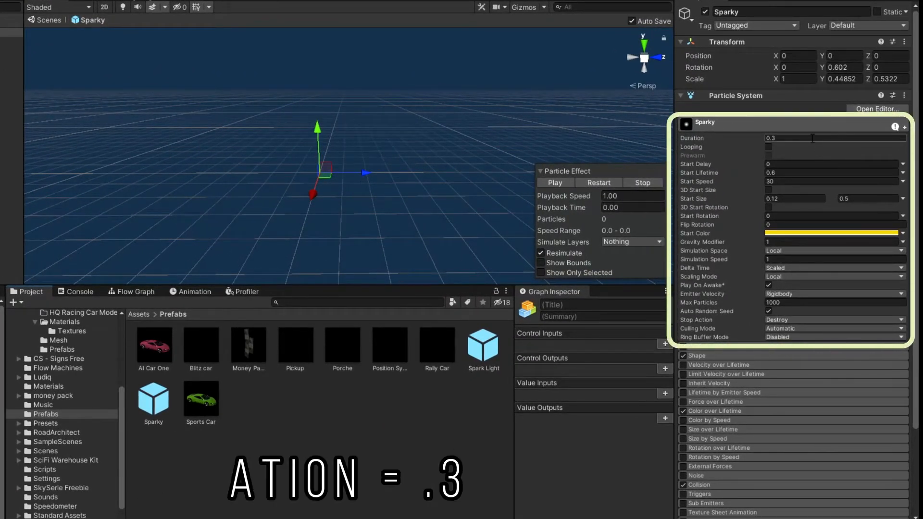
# Review Sparky's main particle settings, checking the start colour and closing its picker
pyautogui.click(769, 146)
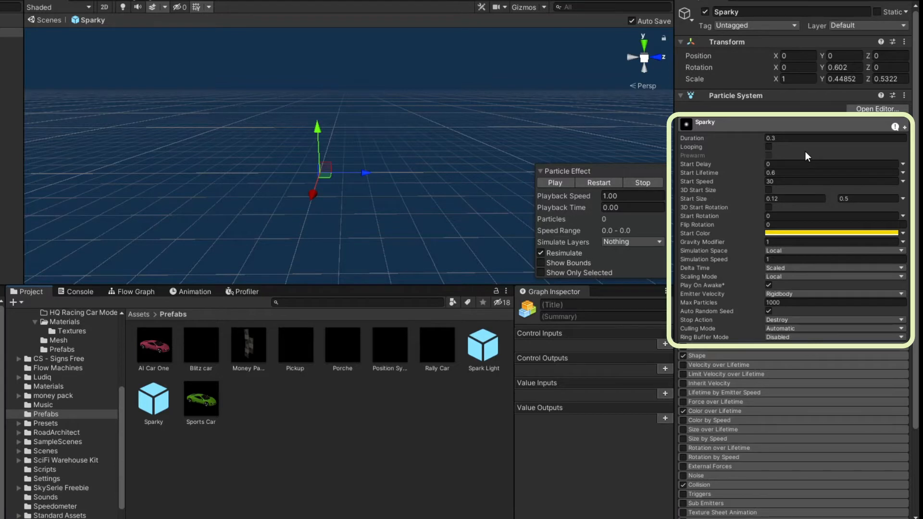
pyautogui.click(829, 181)
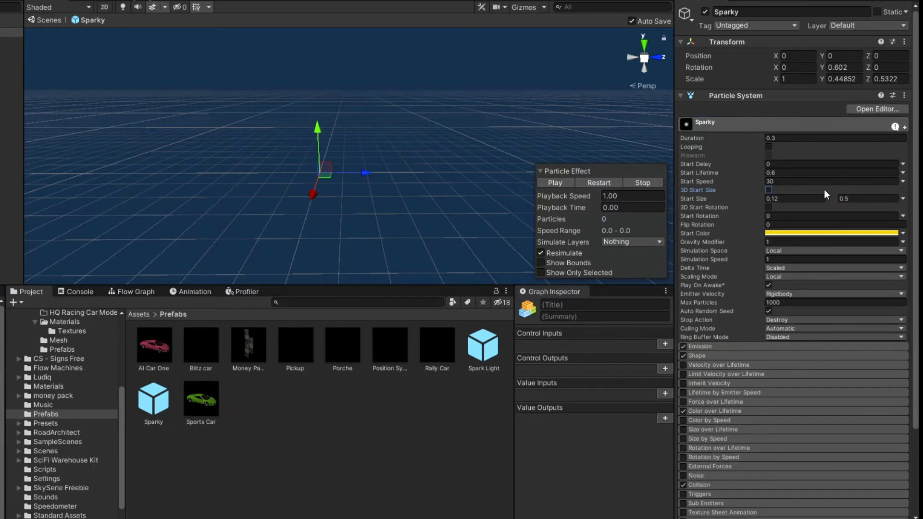
pyautogui.click(831, 233)
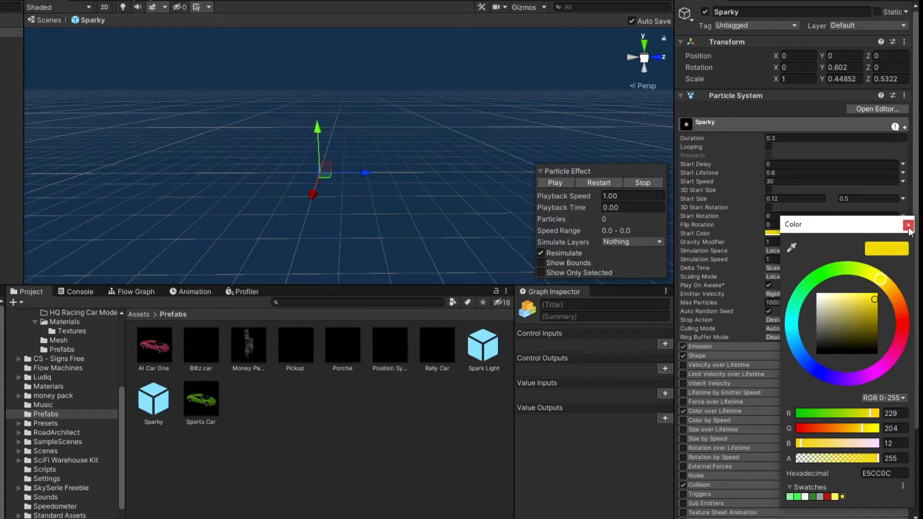
pyautogui.click(907, 225)
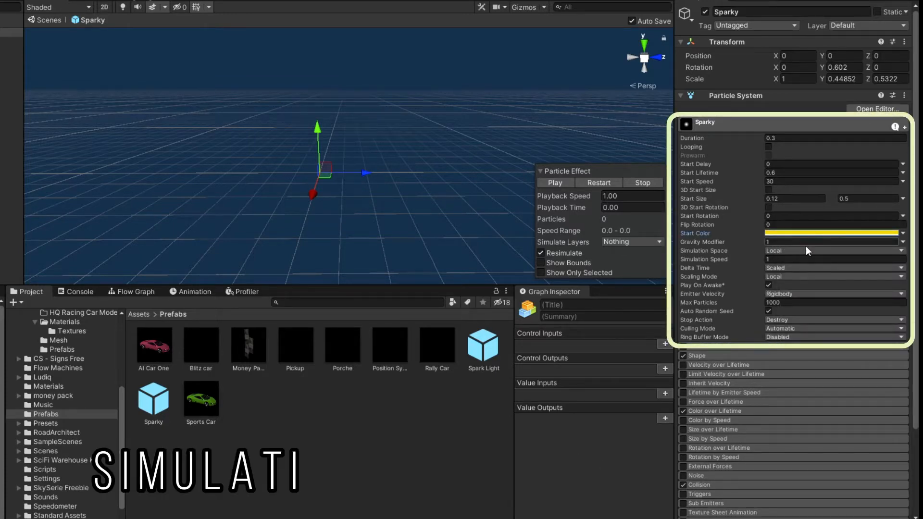
pyautogui.click(831, 250)
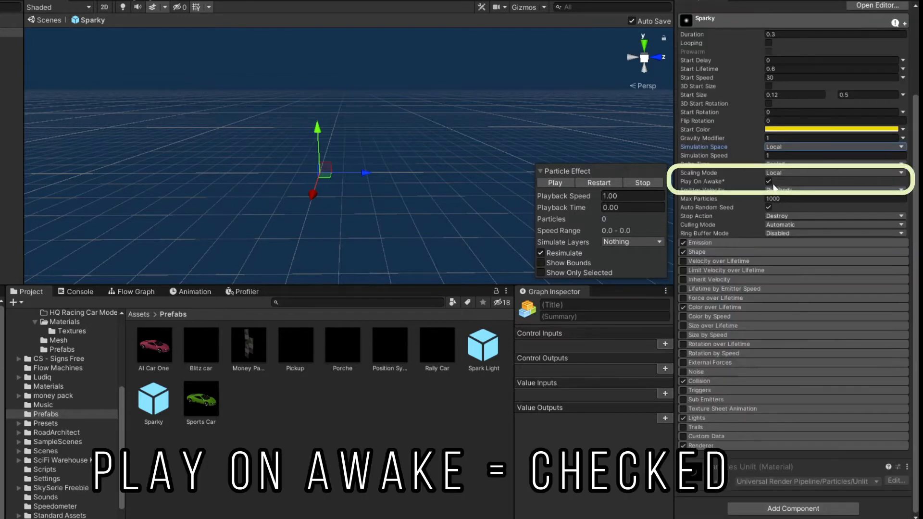
pyautogui.click(768, 182)
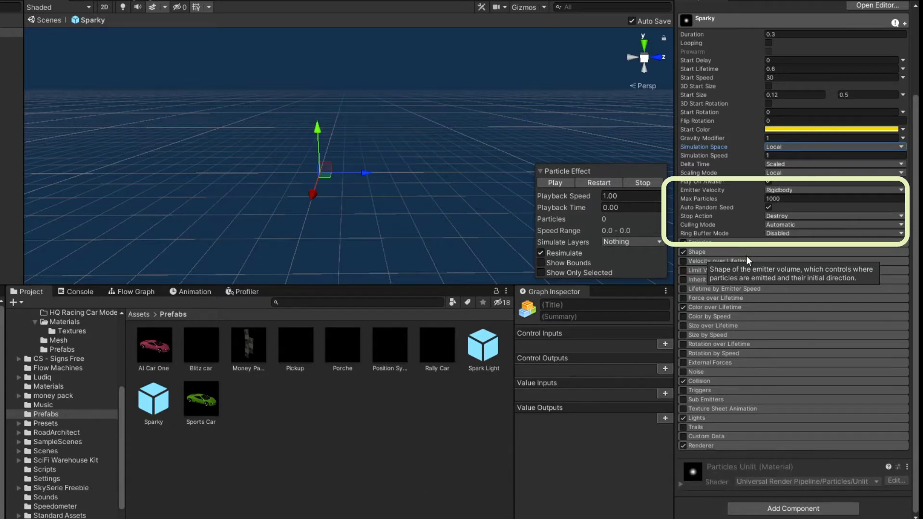
pyautogui.moveTo(738, 247)
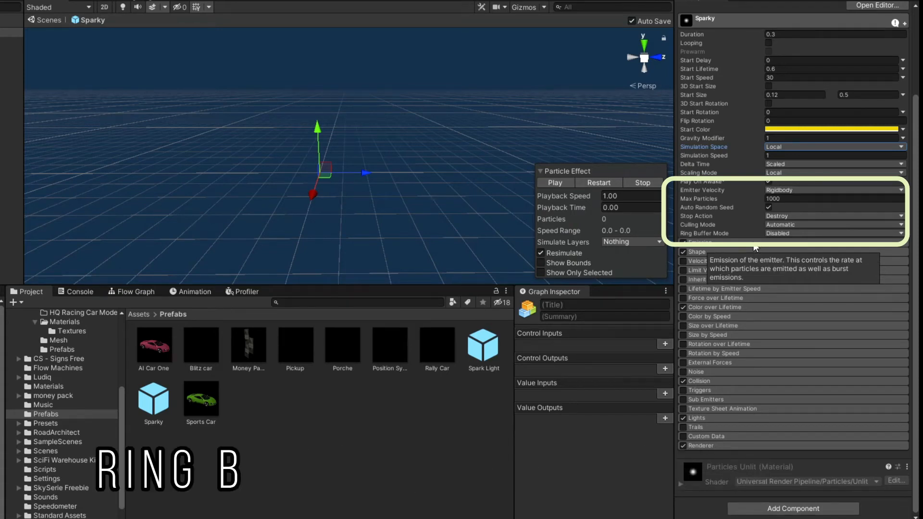
pyautogui.moveTo(755, 236)
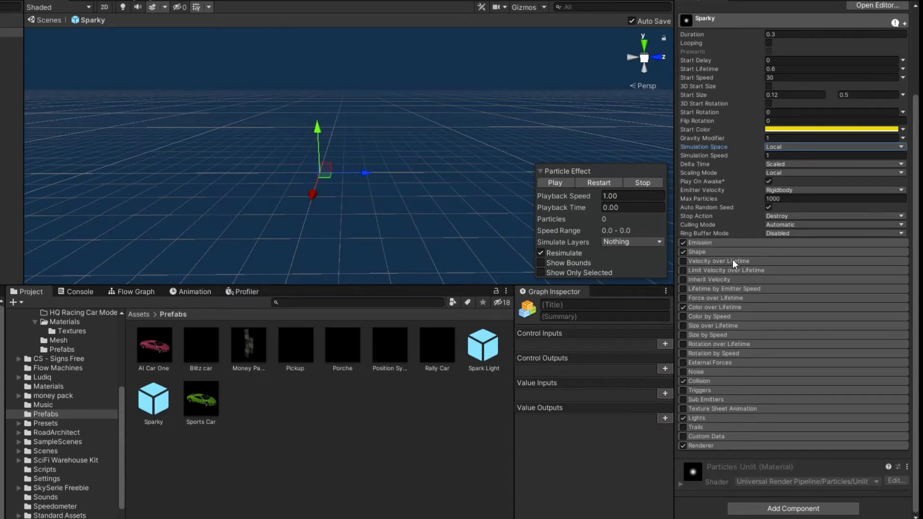
# Expand the Emission module showing 7 particles per second over time and no bursts
pyautogui.click(699, 242)
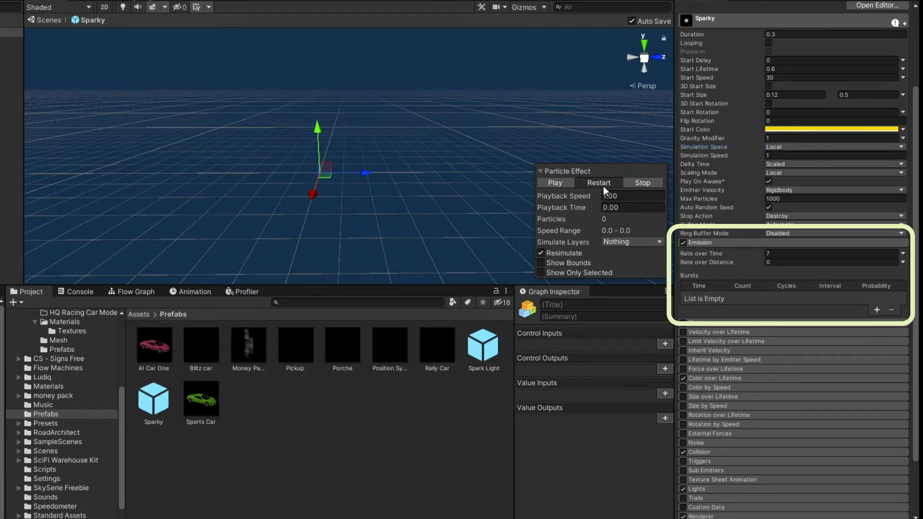
pyautogui.click(553, 183)
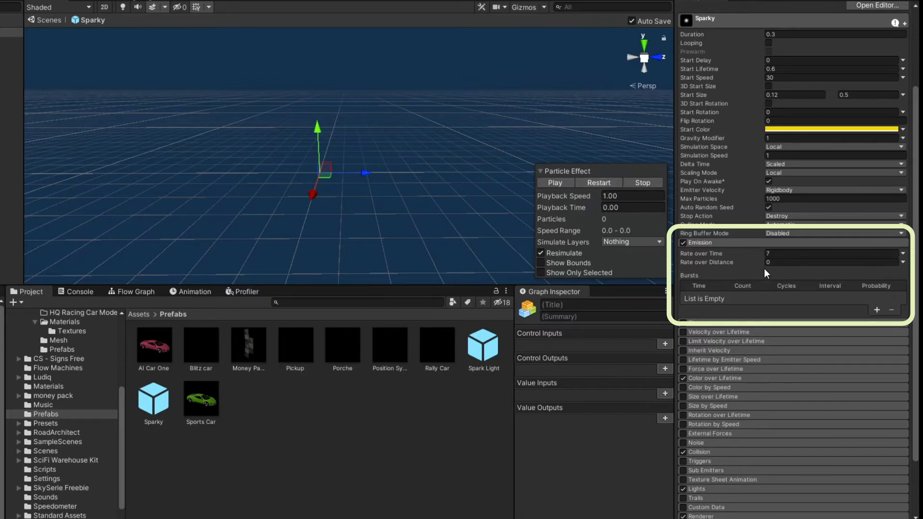
pyautogui.moveTo(765, 261)
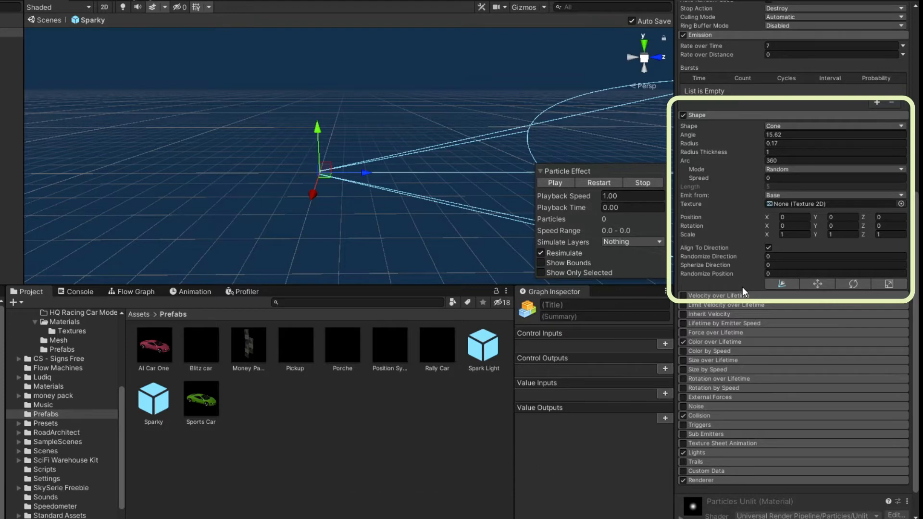
pyautogui.moveTo(740, 288)
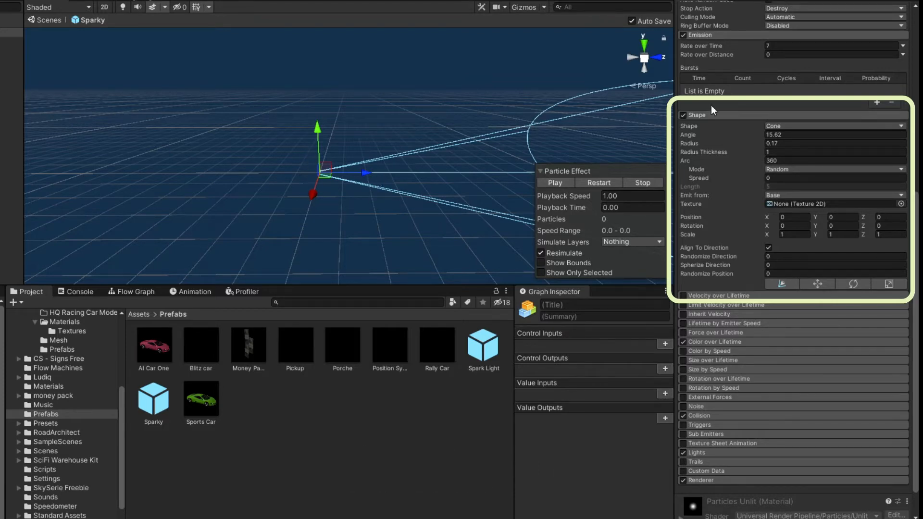
pyautogui.moveTo(453, 222)
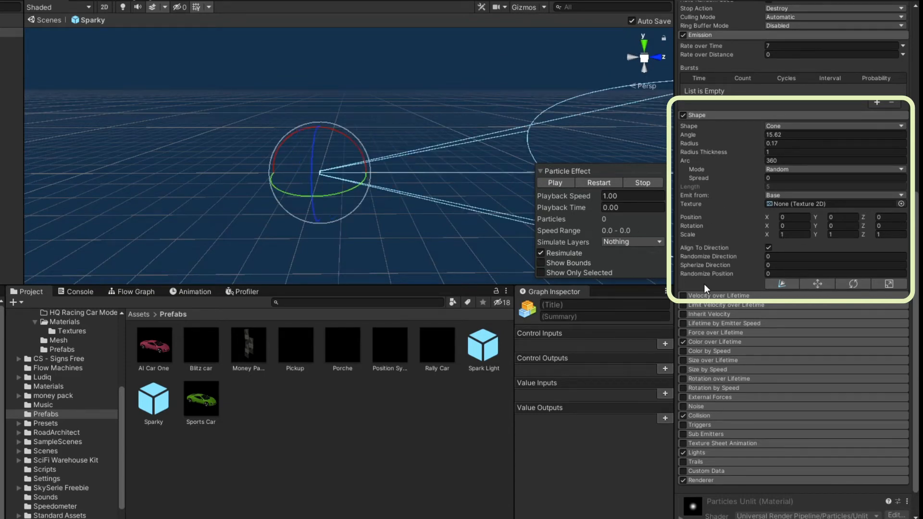
# Confirm the cone Shape with 15.62 angle, 0.17 radius and Align To Direction enabled
pyautogui.click(768, 247)
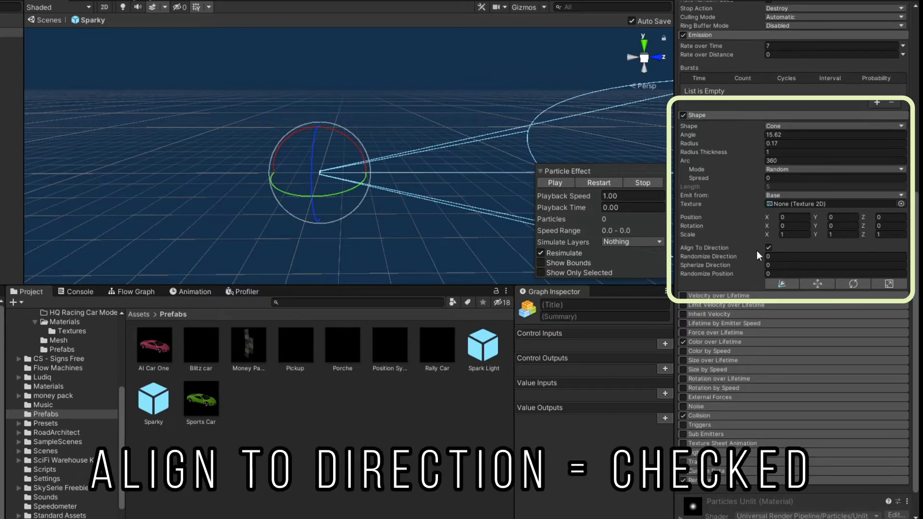
pyautogui.click(767, 247)
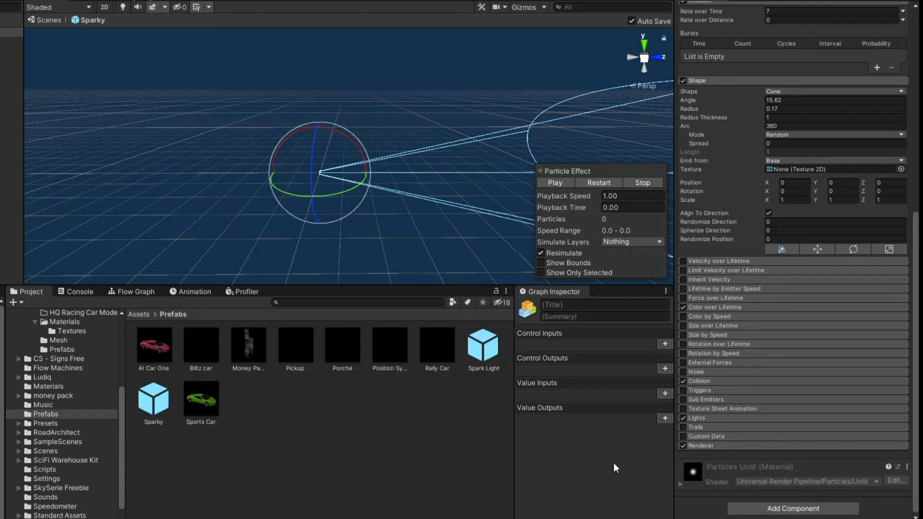
# Inspect the white-to-transparent-red Color over Lifetime gradient and the Start Color
pyautogui.click(684, 306)
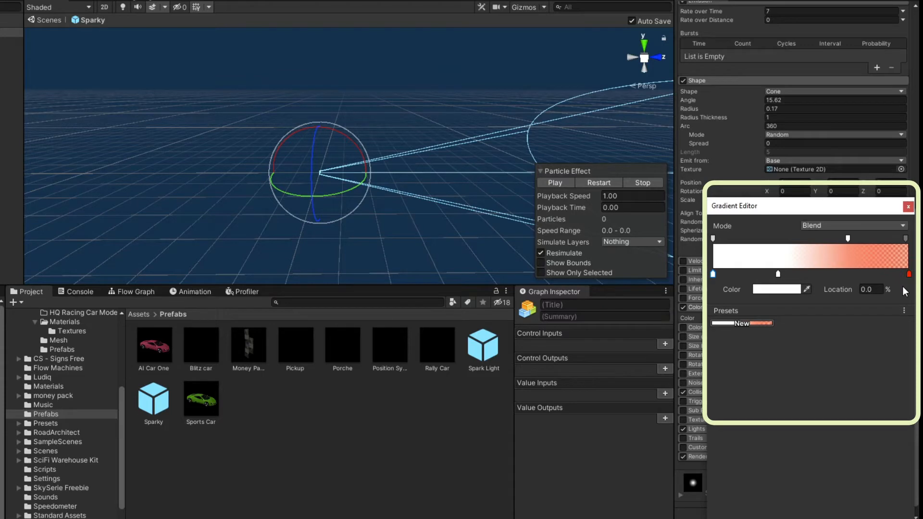
pyautogui.moveTo(728, 265)
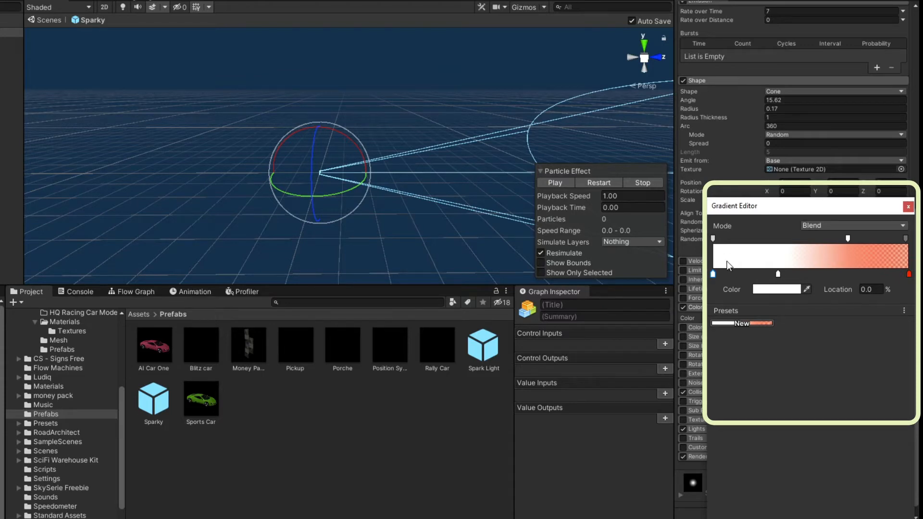
pyautogui.moveTo(740, 251)
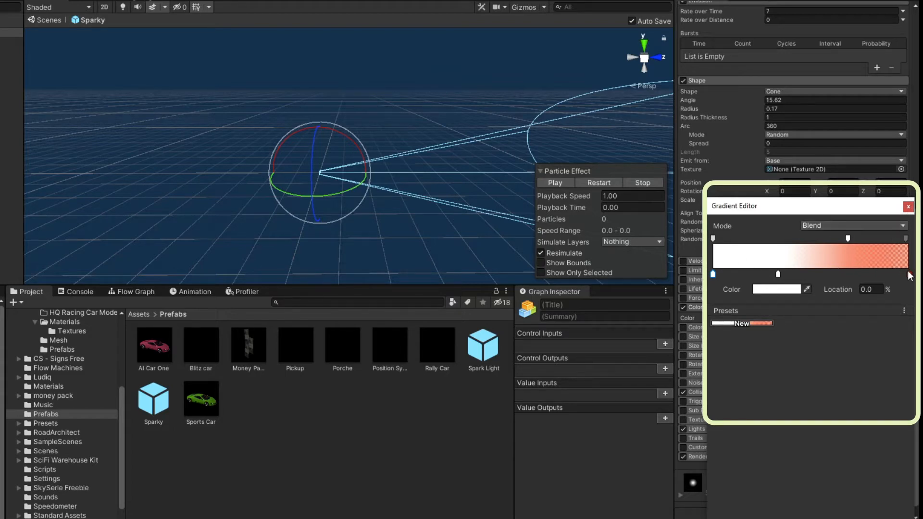
pyautogui.click(908, 239)
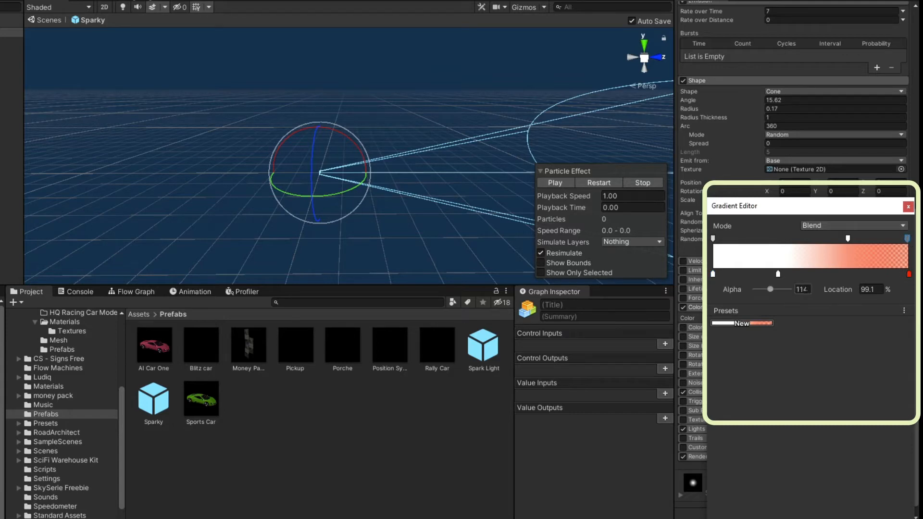
pyautogui.click(908, 205)
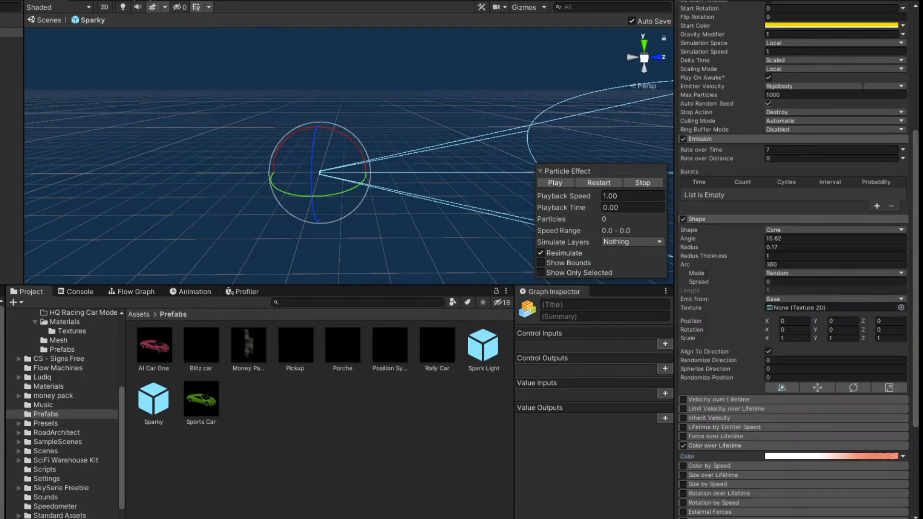
pyautogui.click(833, 25)
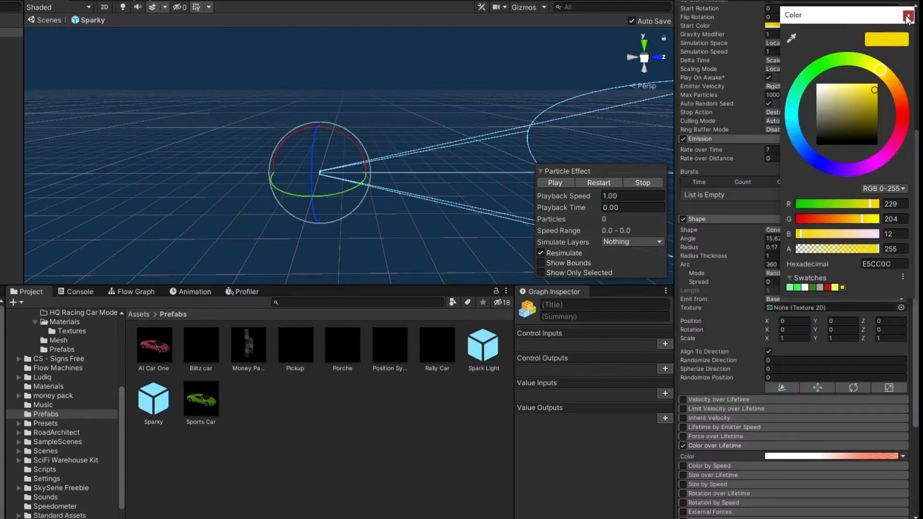
pyautogui.click(908, 16)
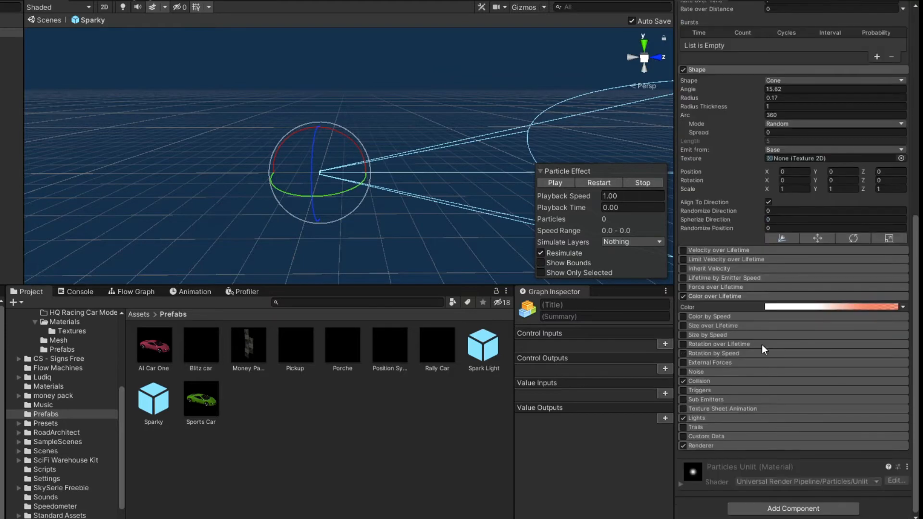
pyautogui.moveTo(626, 460)
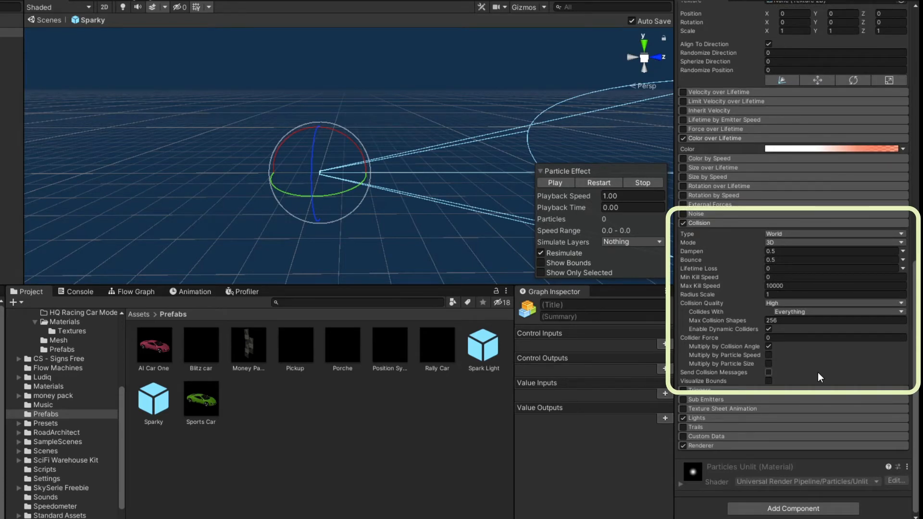
# Set Collision to World, 3D, dampen 0.5, bounce 0.5, max kill speed 10000, high quality
pyautogui.click(832, 233)
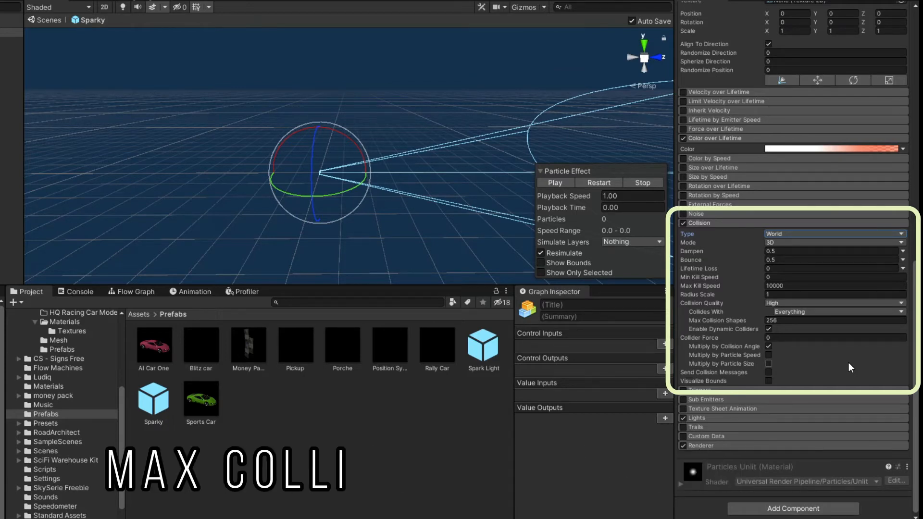
pyautogui.moveTo(799, 365)
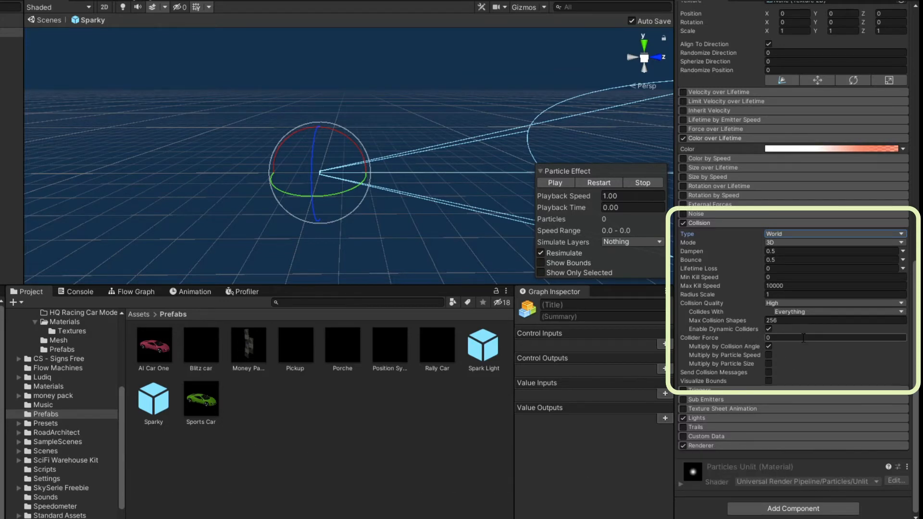
pyautogui.click(768, 346)
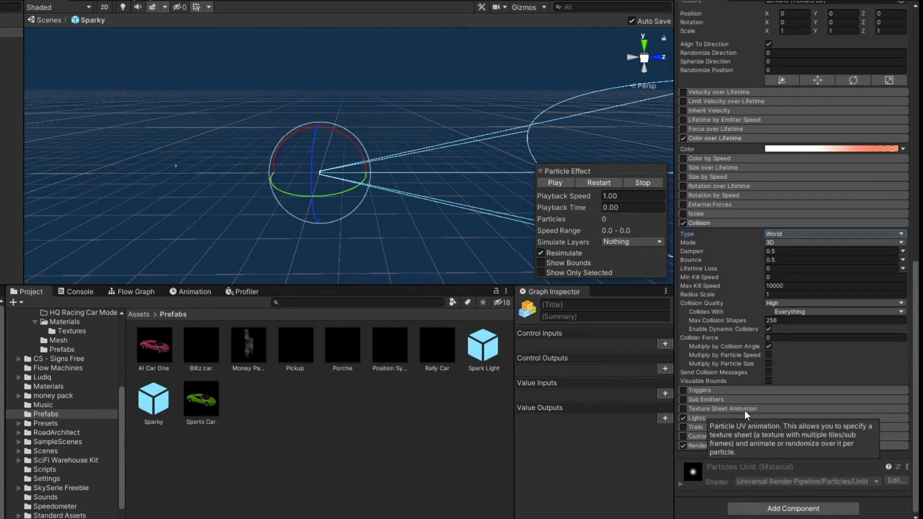
# Enable Lights with the Spark Light prefab, ratio 1, particle colour and maximum 20 lights
pyautogui.click(554, 182)
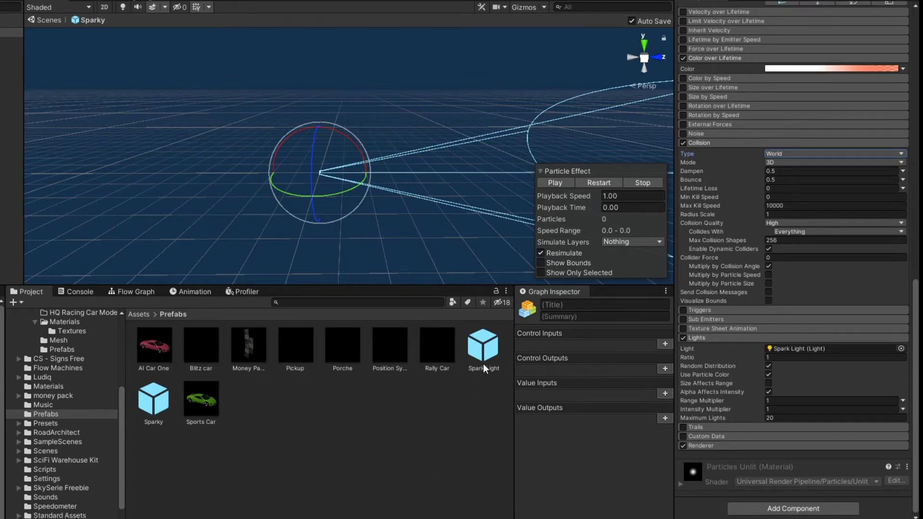
pyautogui.click(482, 347)
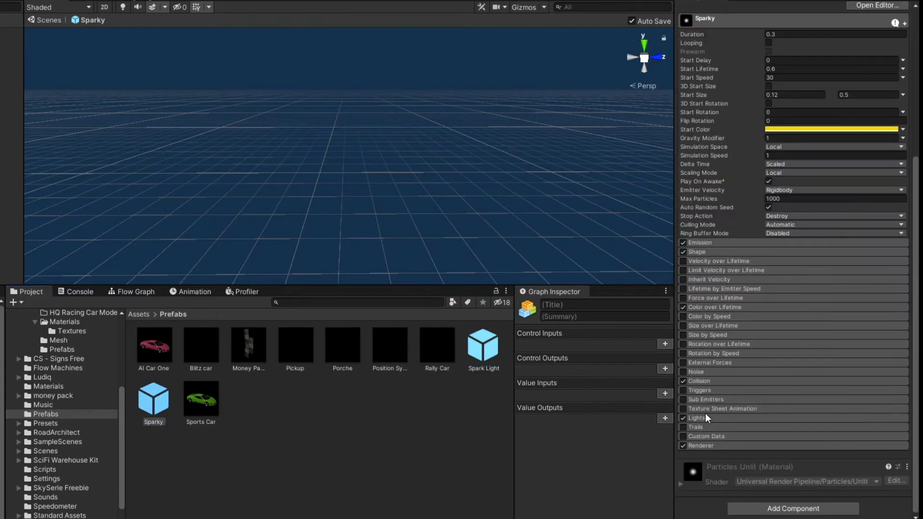
pyautogui.click(684, 418)
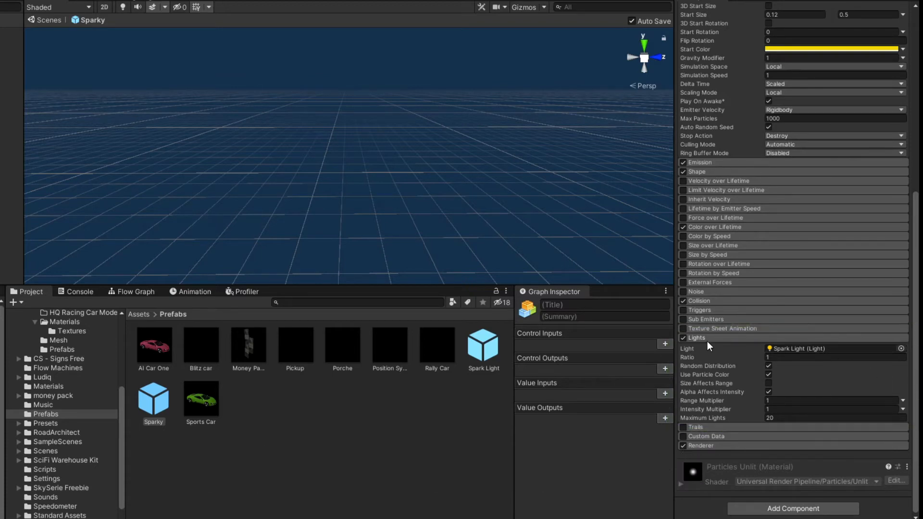
pyautogui.click(483, 342)
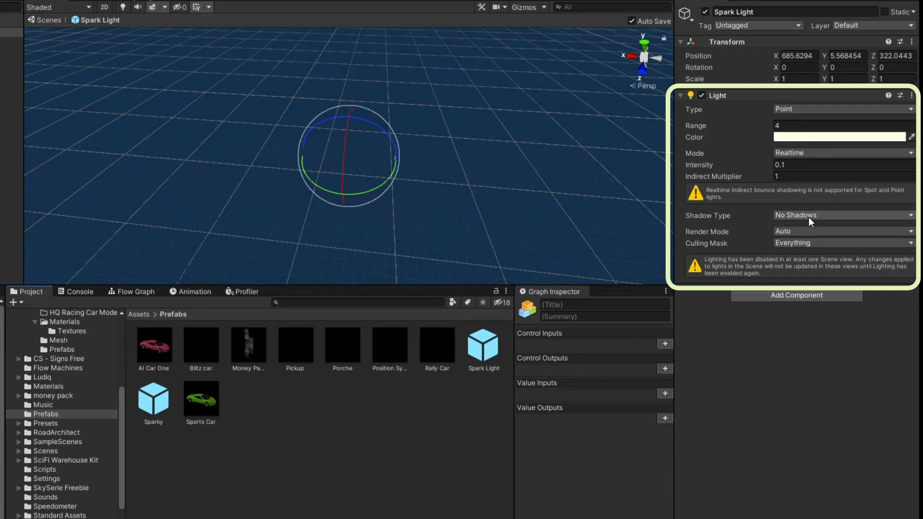
pyautogui.moveTo(812, 249)
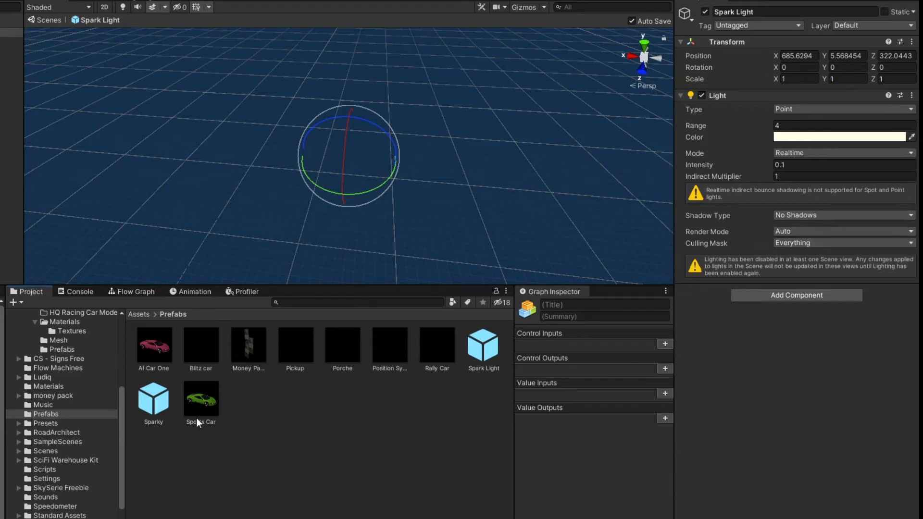
# Select the Sparky prefab again after reviewing the Spark Light point light
pyautogui.click(153, 397)
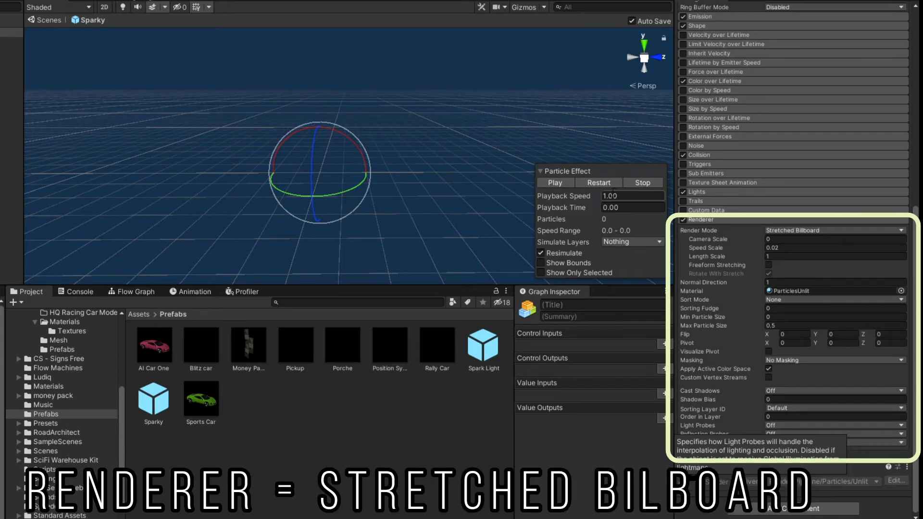
# Set the Renderer to Stretched Billboard with speed scale 0.02 and length scale 1
pyautogui.click(553, 182)
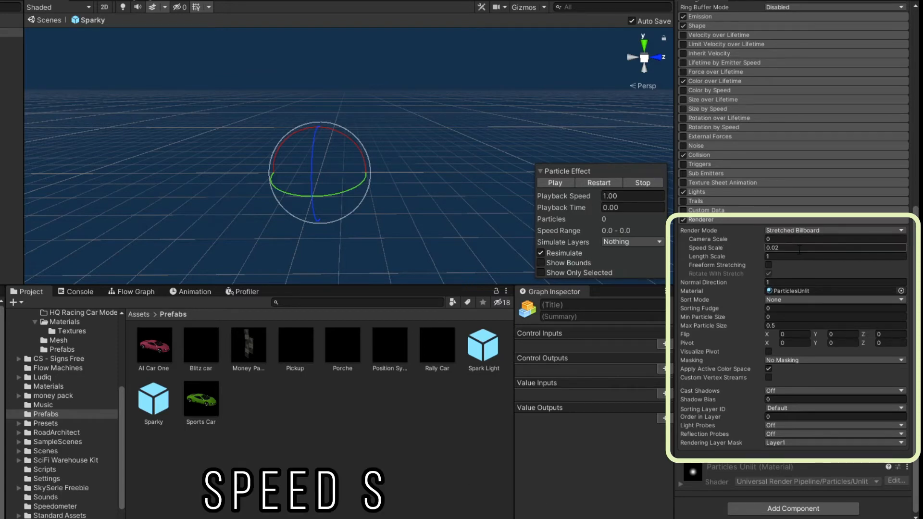
pyautogui.click(832, 255)
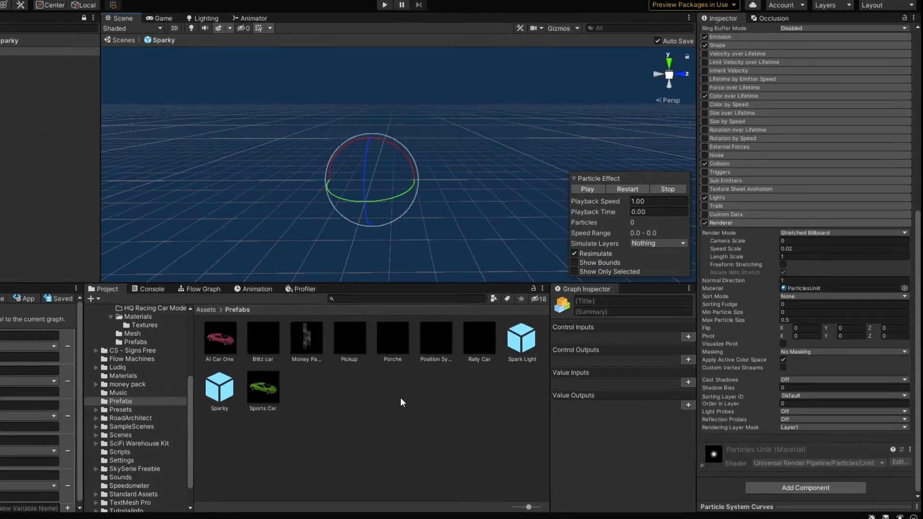
pyautogui.click(435, 28)
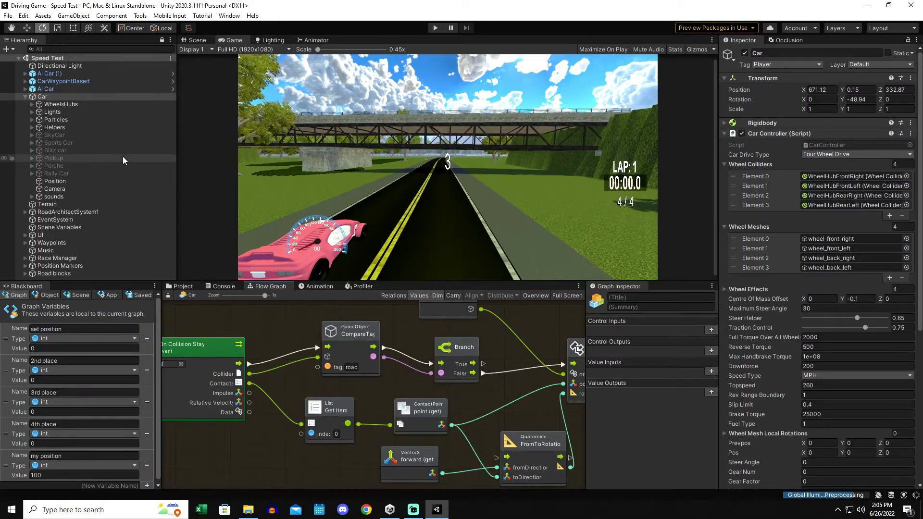
pyautogui.moveTo(278, 336)
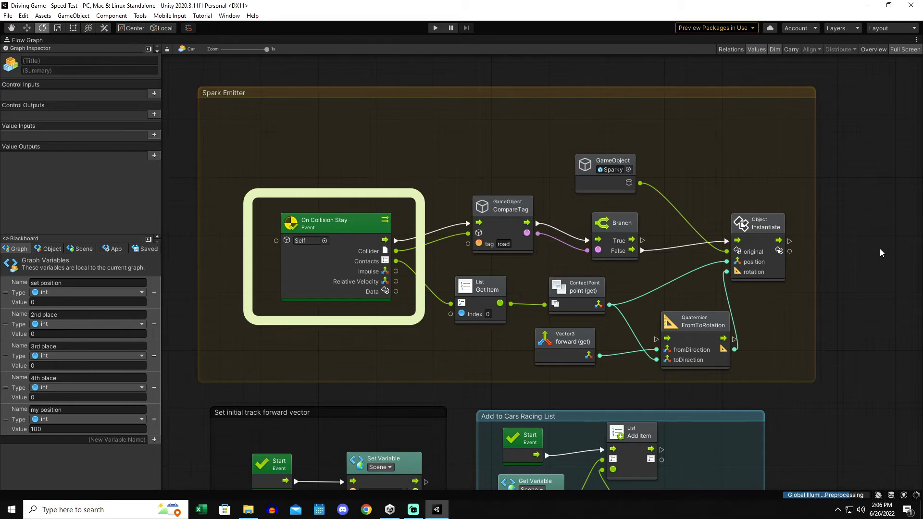
# Review the Spark Emitter nodes: On Collision Stay, CompareTag road, Branch, Instantiate Sparky at the contact point
pyautogui.click(502, 205)
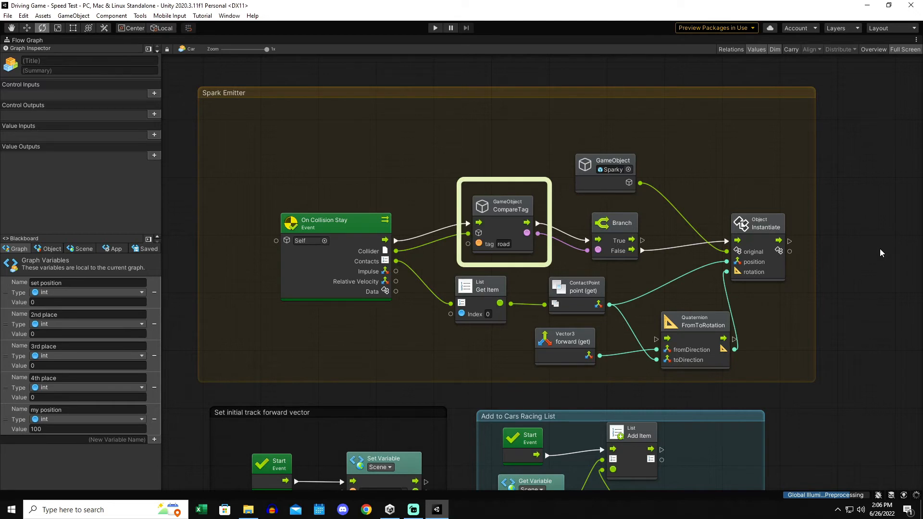
pyautogui.click(615, 230)
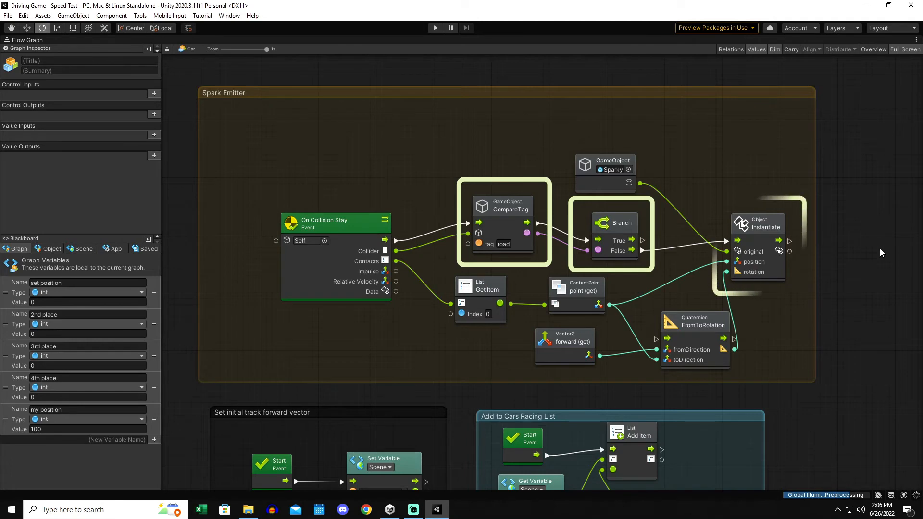
pyautogui.click(758, 225)
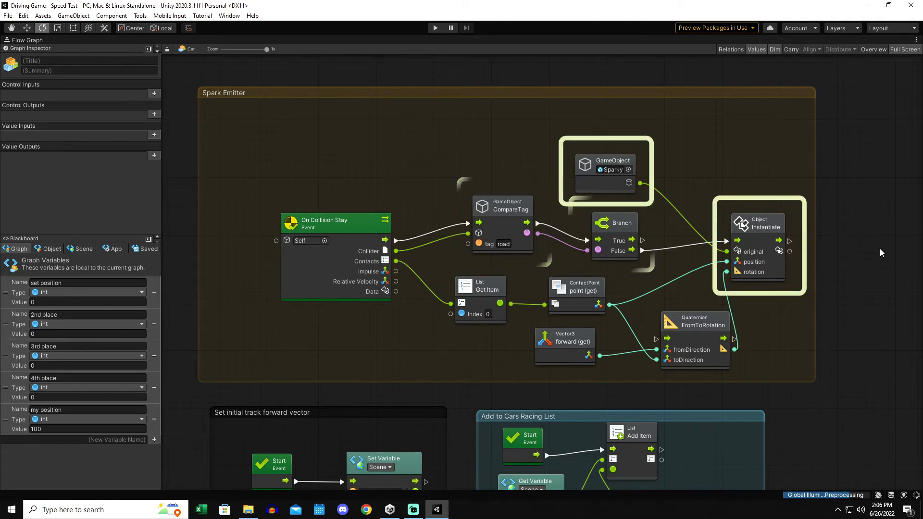
pyautogui.click(478, 294)
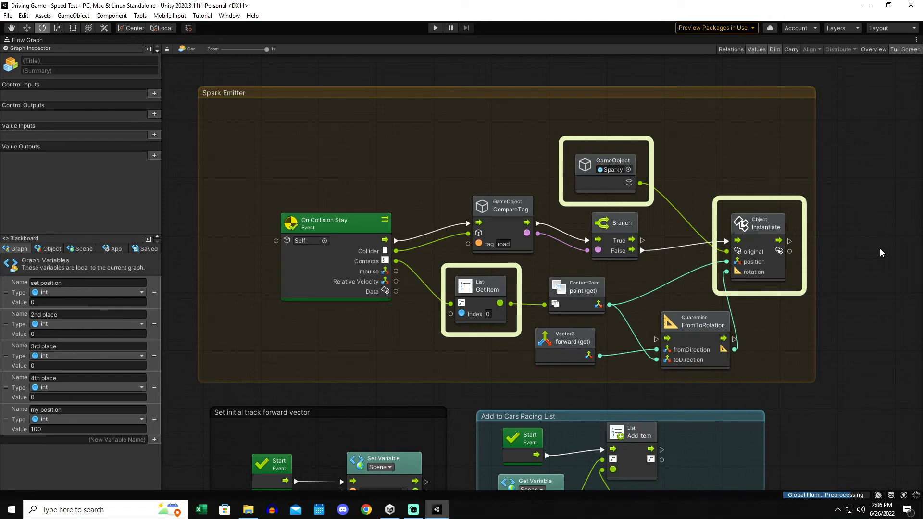
pyautogui.click(576, 290)
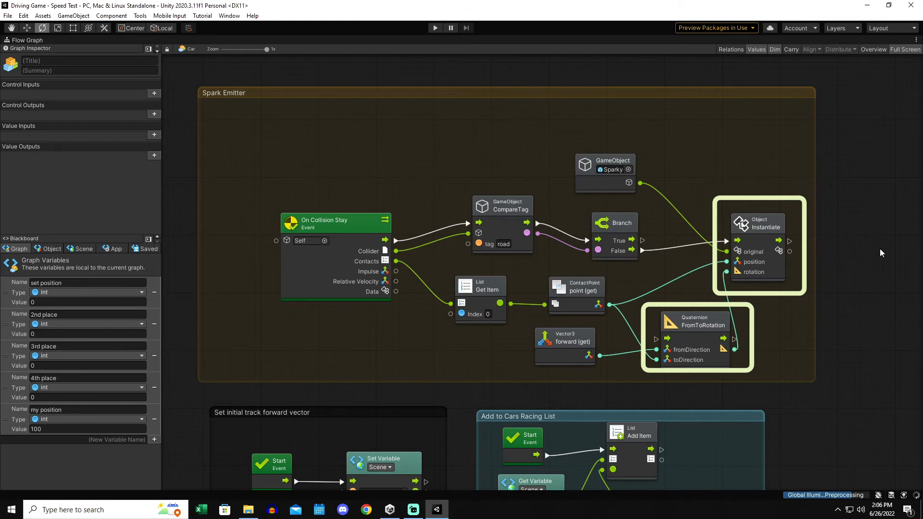
pyautogui.click(566, 342)
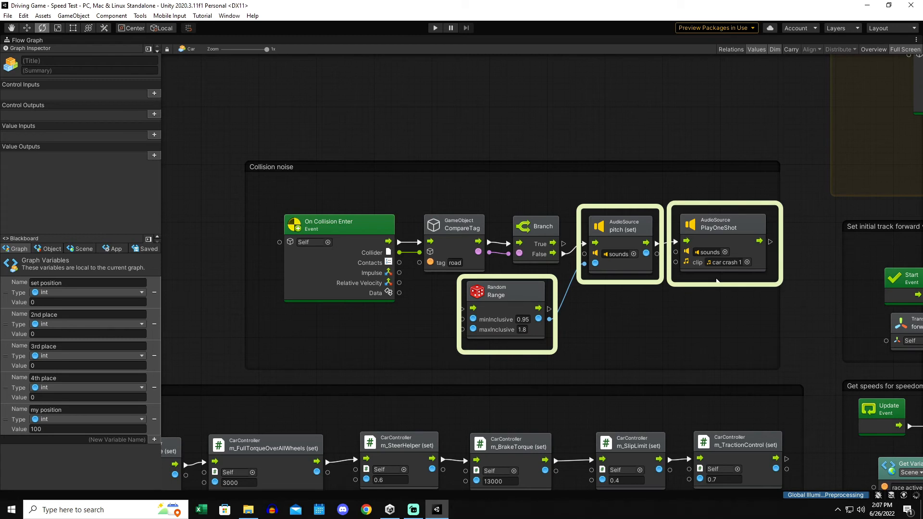
pyautogui.moveTo(632, 265)
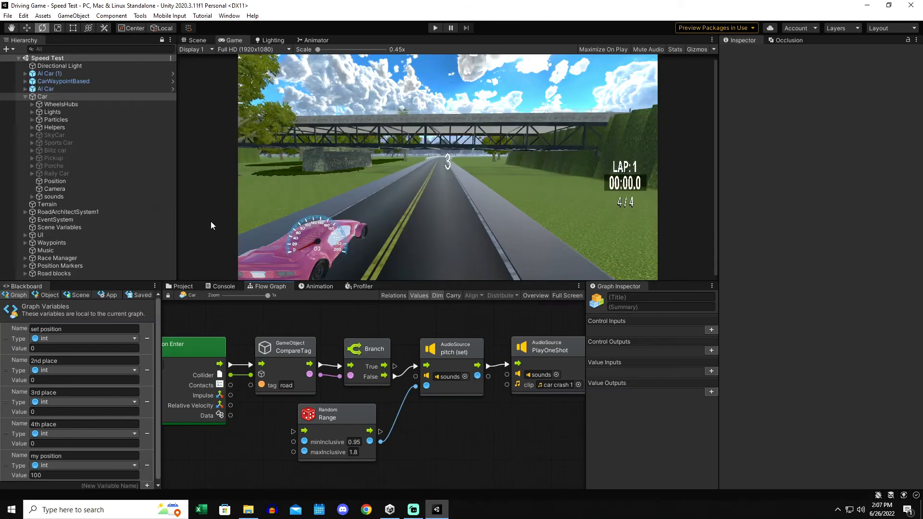
# Select the Car's sounds object showing its car crash 1 and lap completed audio sources
pyautogui.click(54, 196)
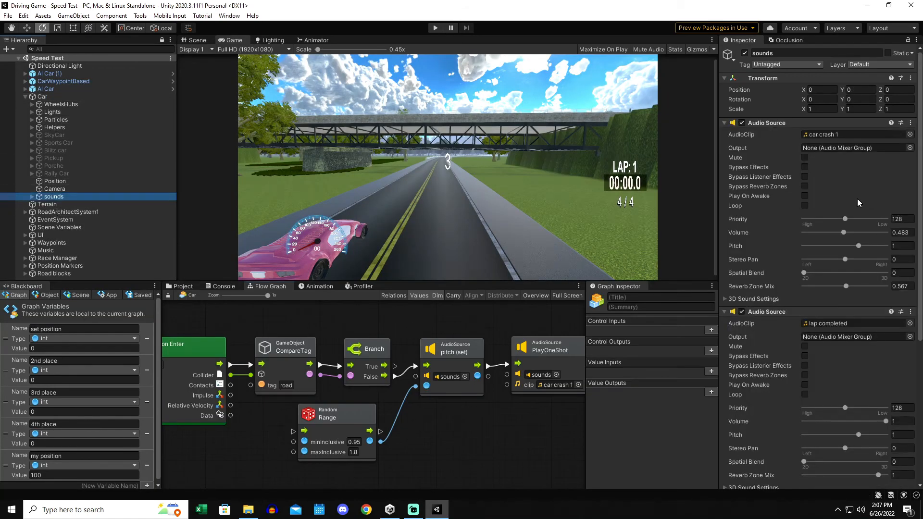
pyautogui.moveTo(516, 334)
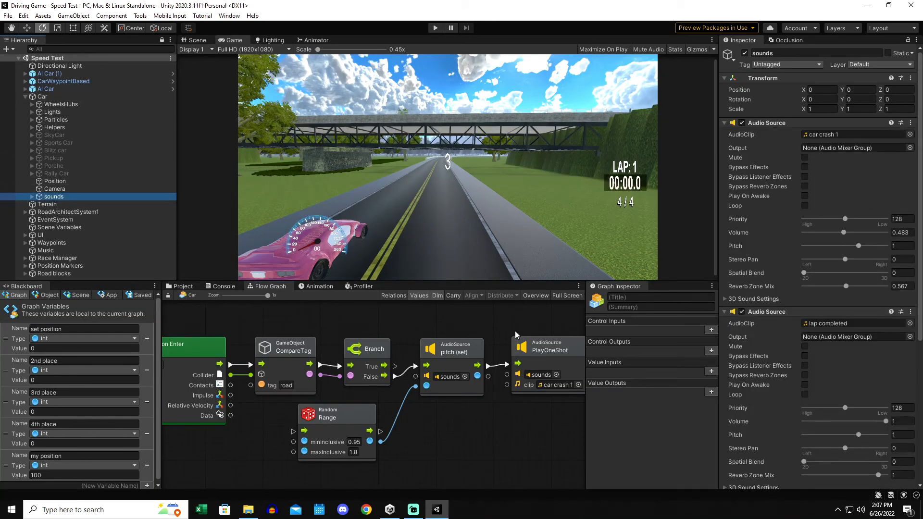
pyautogui.moveTo(767, 193)
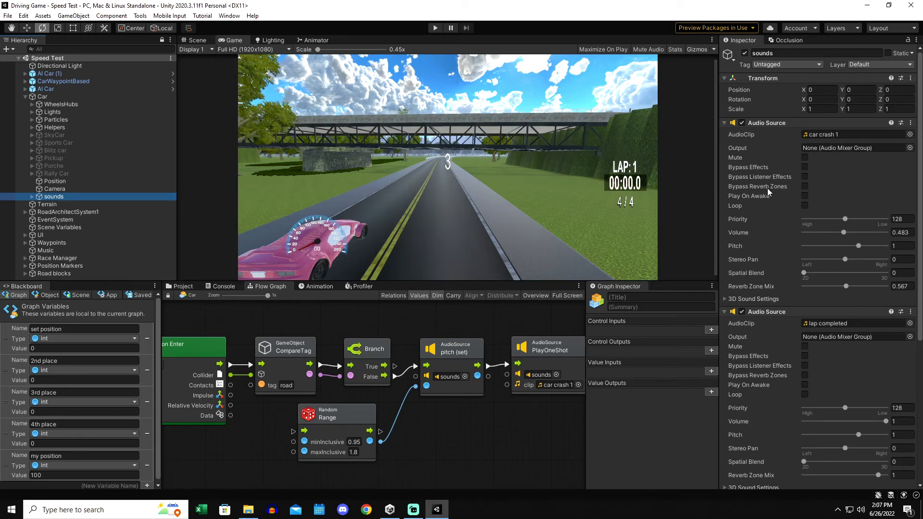